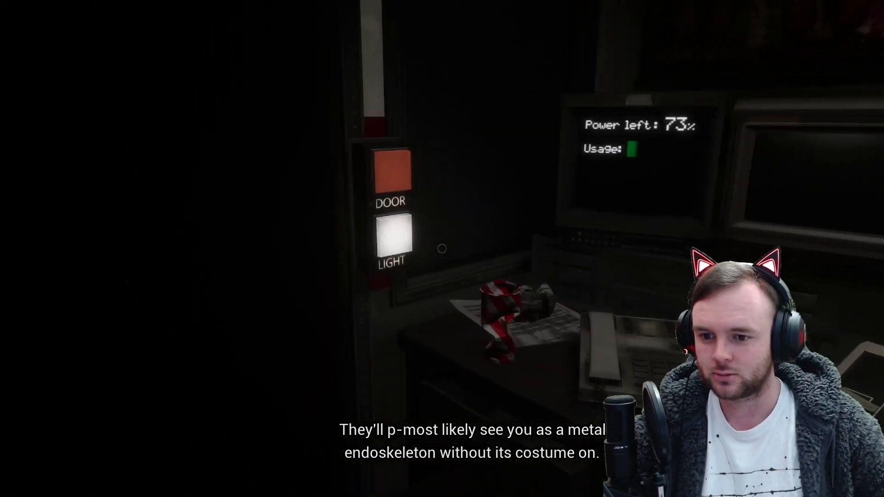
left_click(390, 175)
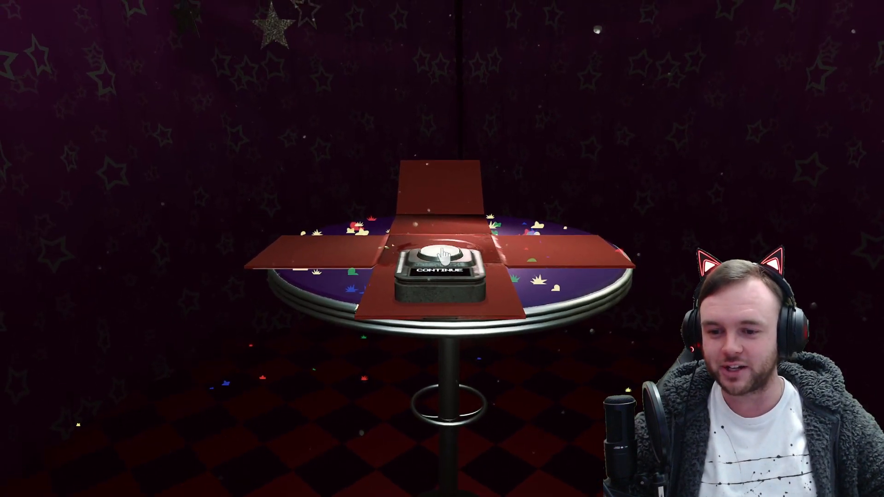
left_click(442, 269)
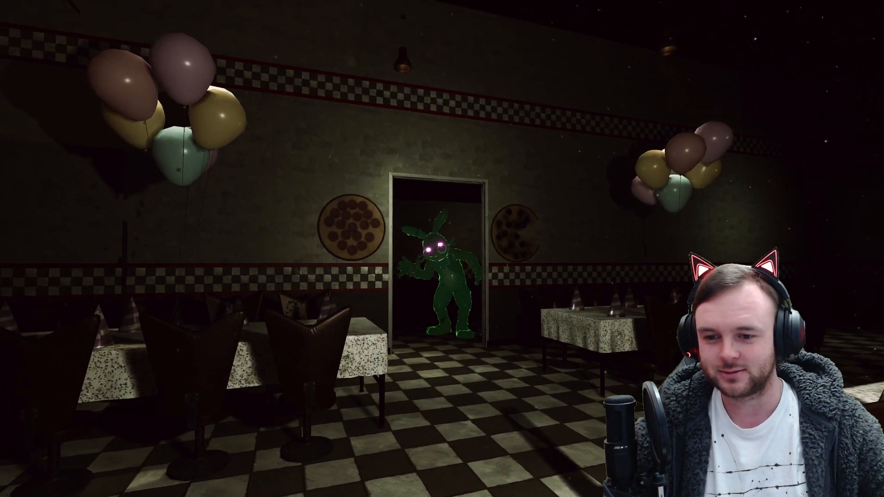
mouse_move(442, 249)
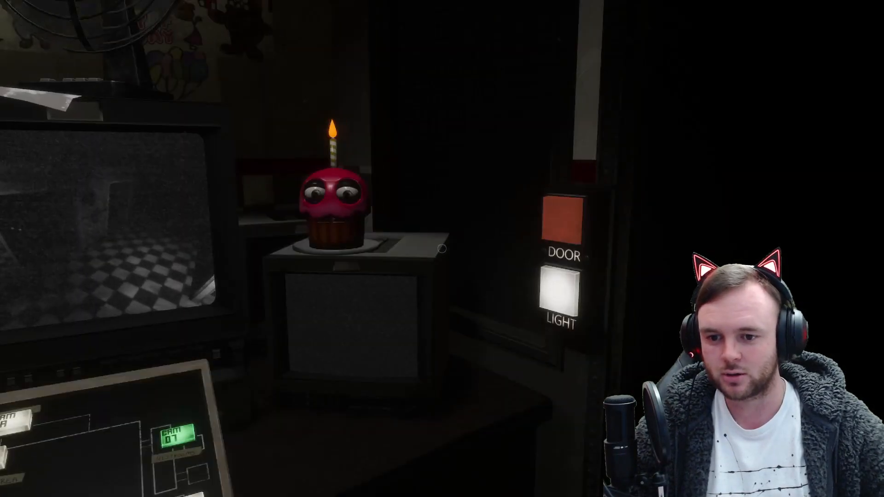
left_click(562, 220)
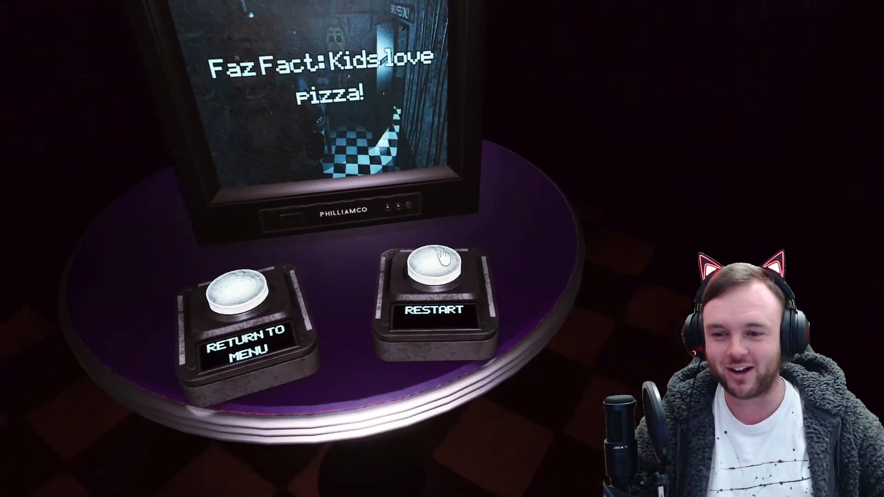
left_click(436, 265)
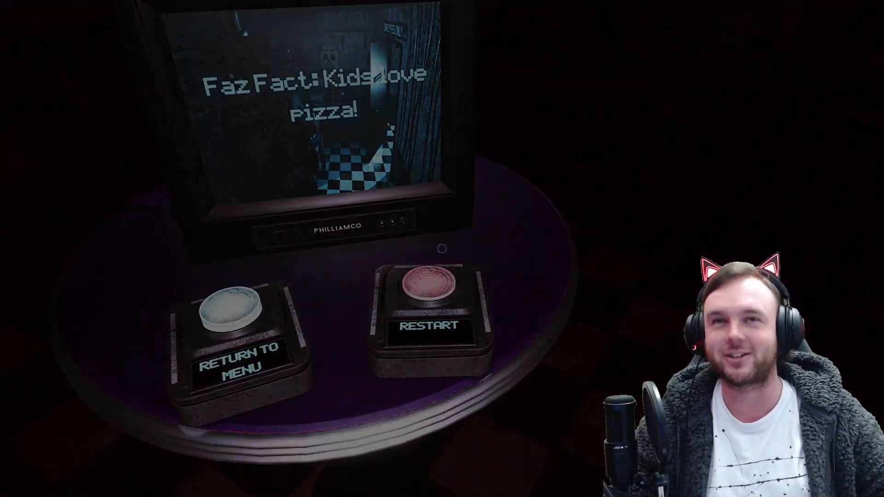
left_click(425, 305)
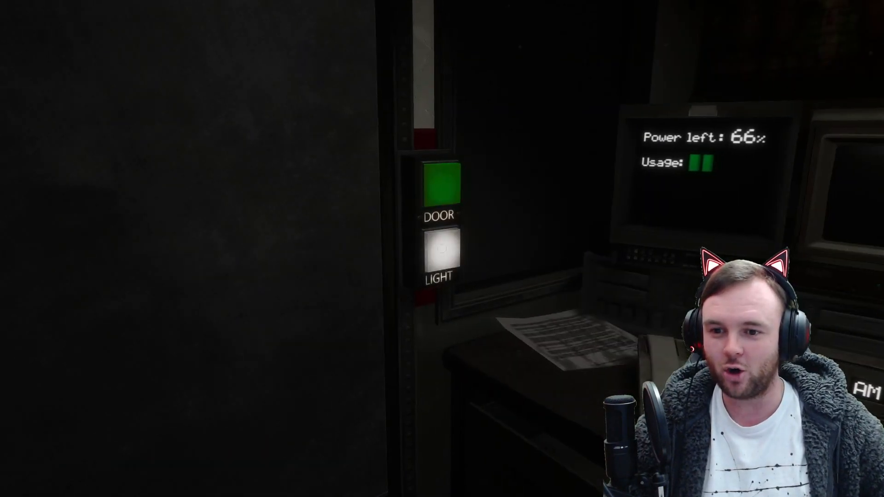
left_click(440, 189)
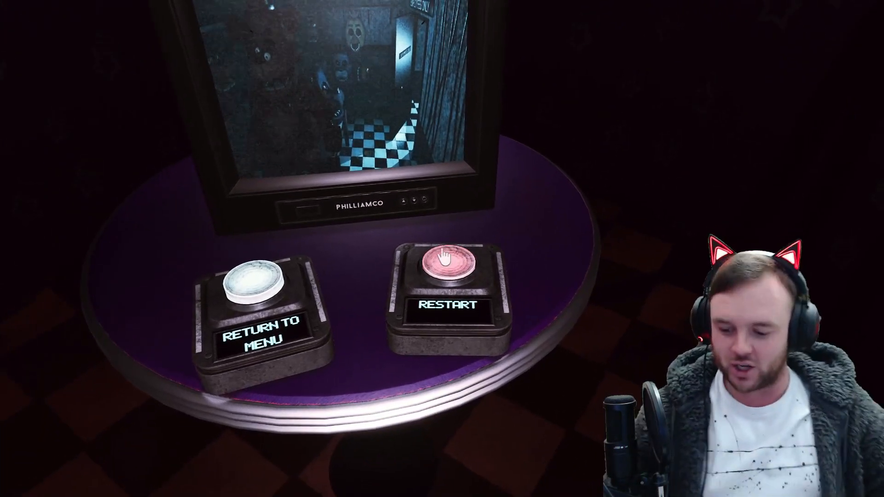
left_click(446, 270)
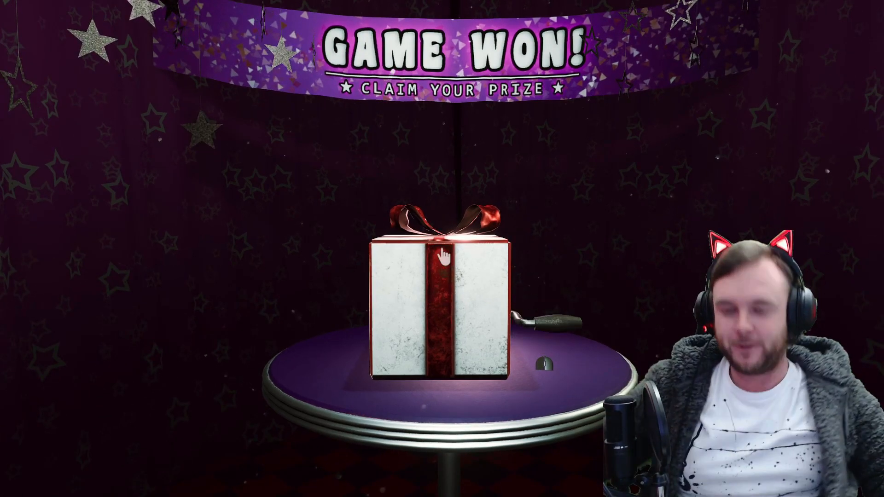
left_click(439, 254)
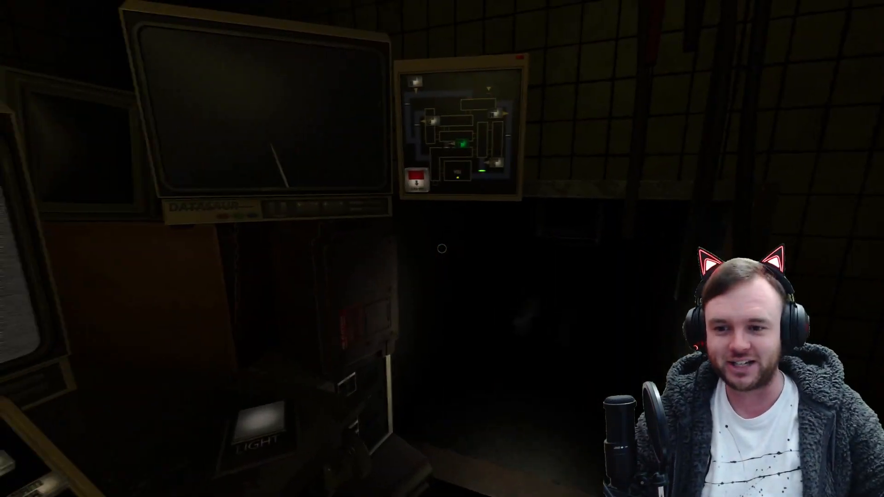
mouse_move(442, 249)
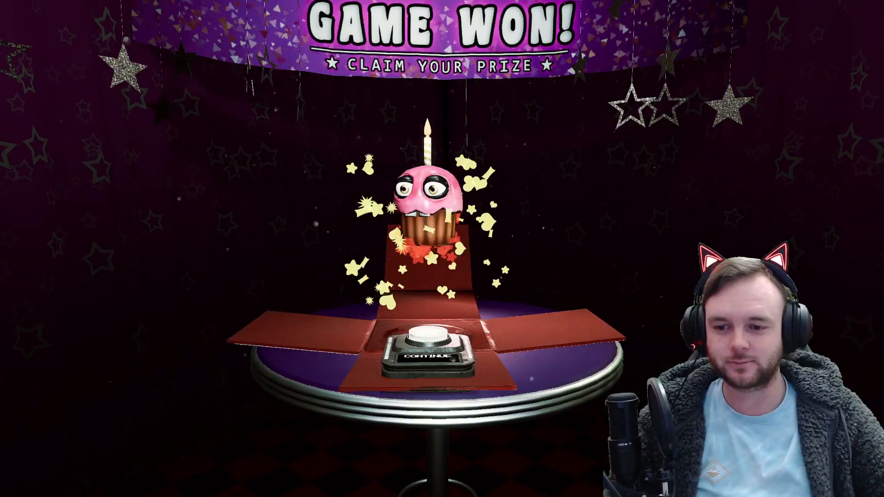
left_click(426, 359)
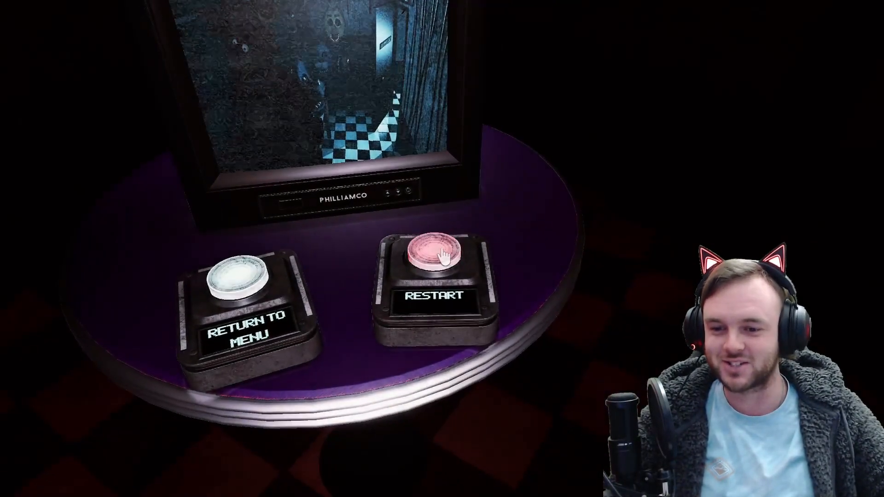
left_click(434, 251)
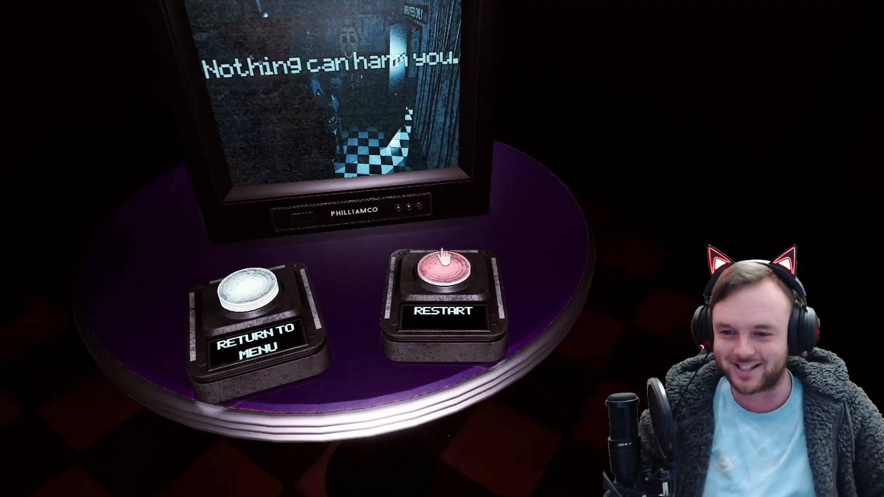
left_click(443, 265)
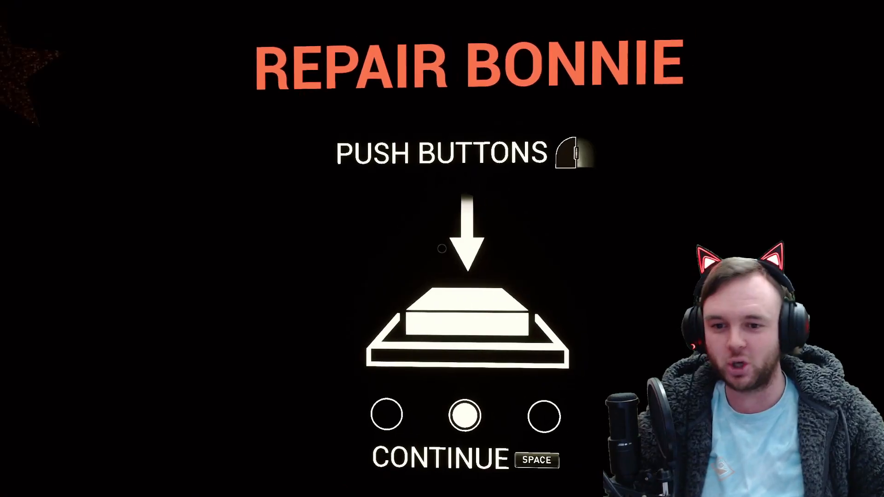
key("space")
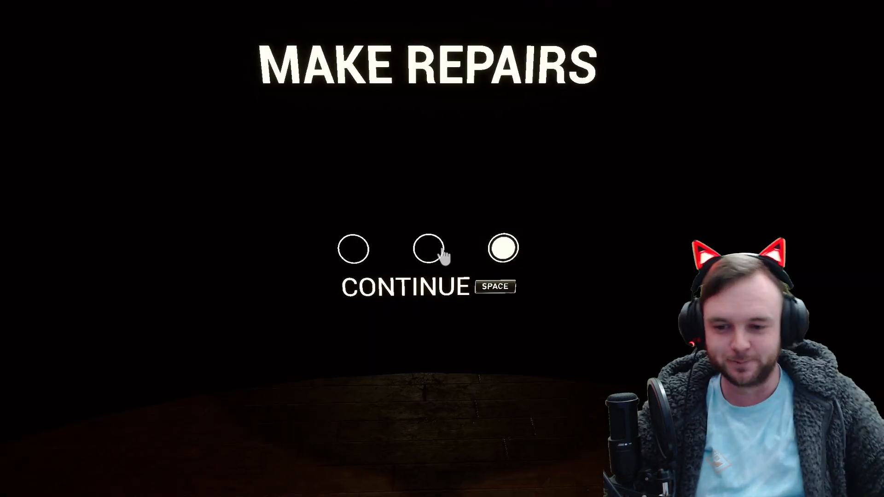
key("space")
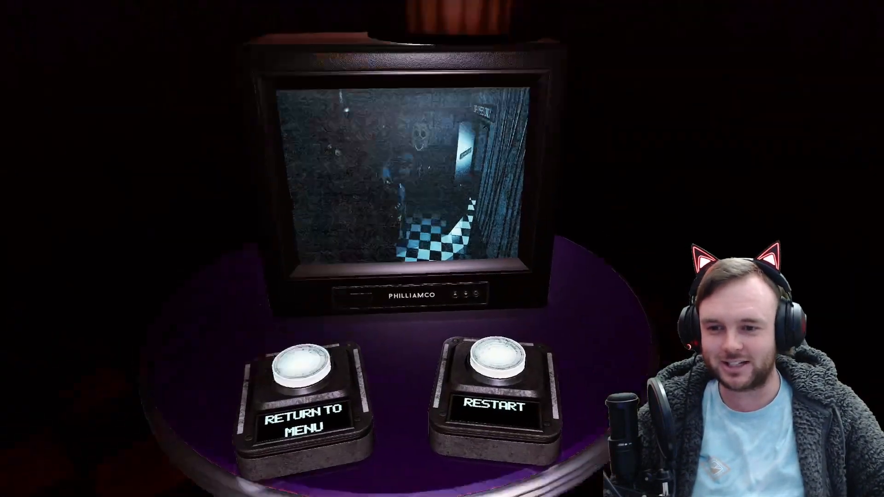
left_click(501, 359)
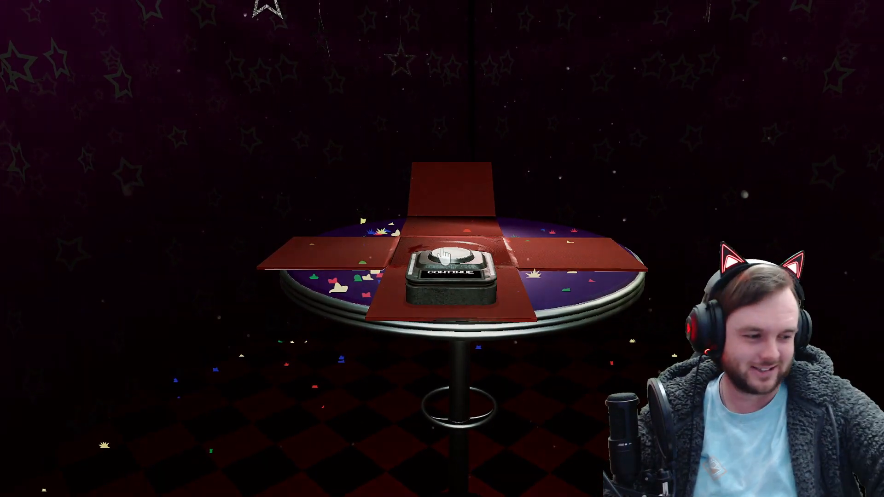
left_click(453, 277)
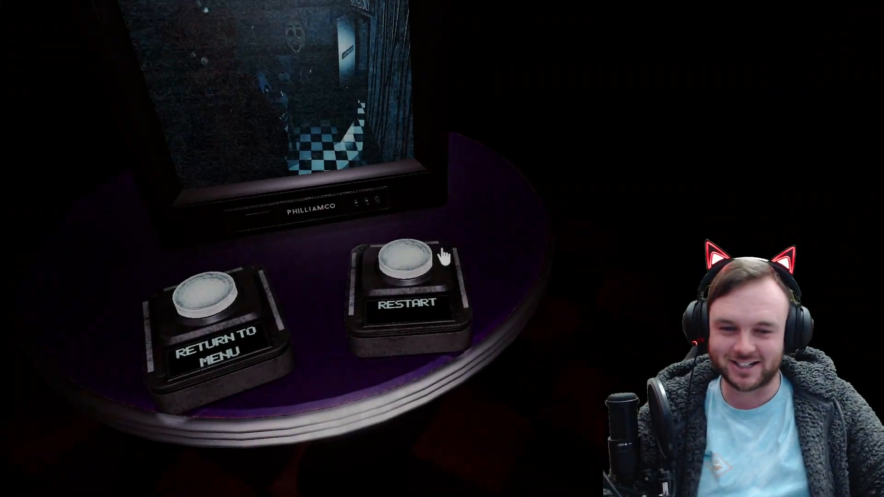
left_click(401, 265)
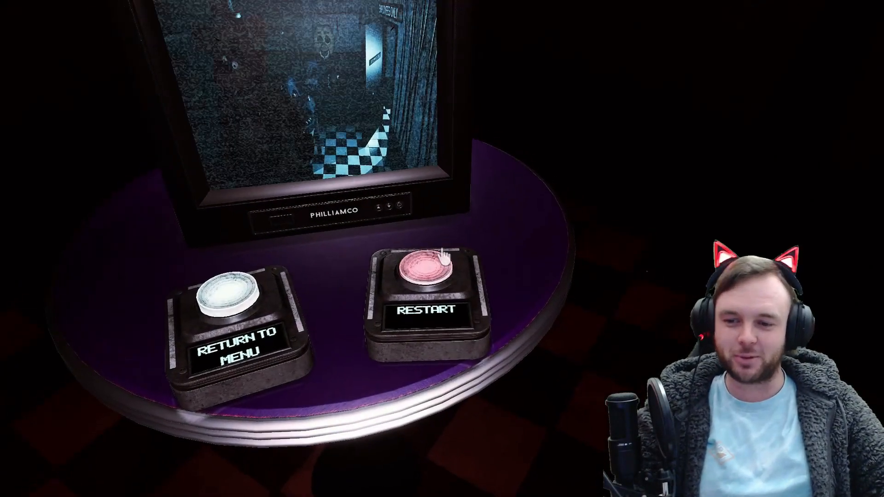
left_click(428, 276)
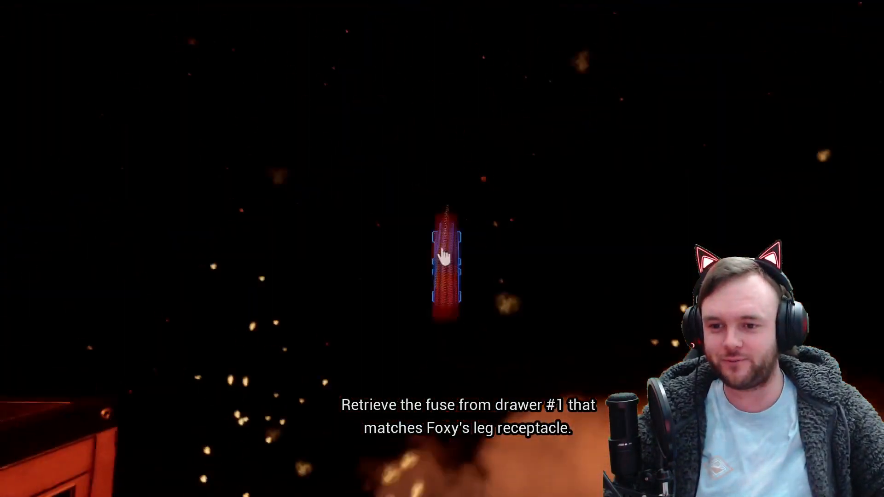
left_click(445, 265)
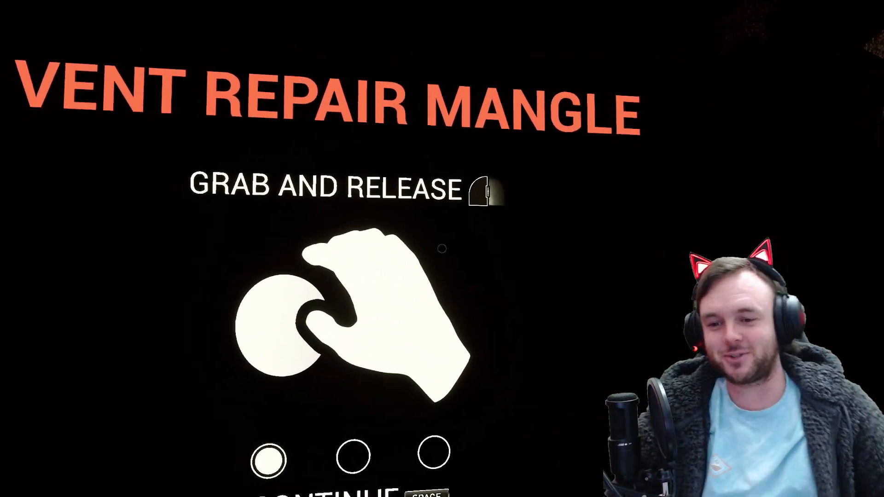
key("space")
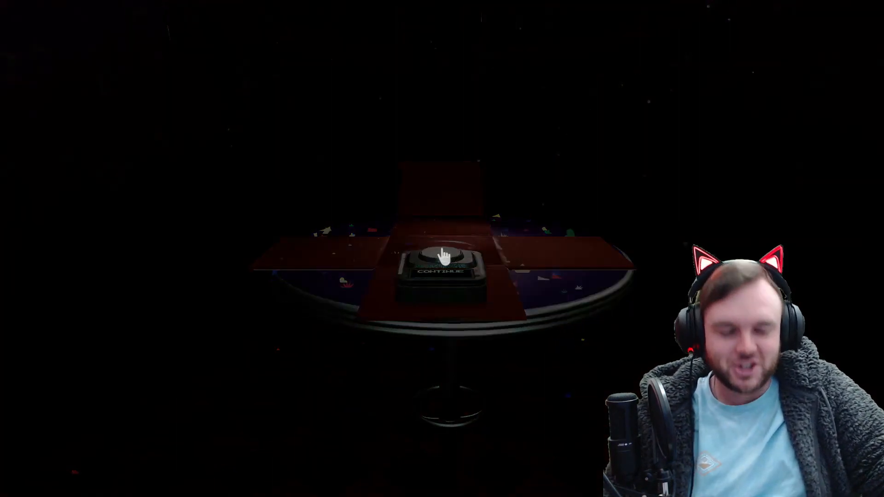
left_click(442, 271)
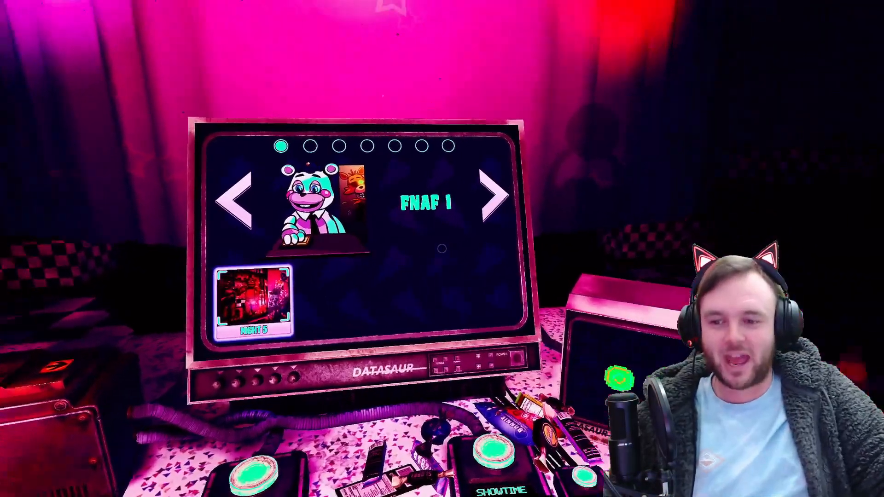
left_click(494, 197)
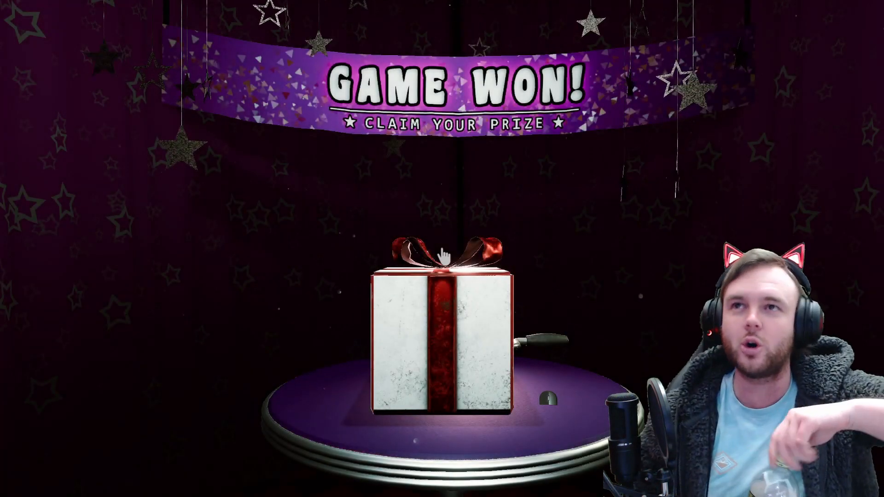
left_click(443, 327)
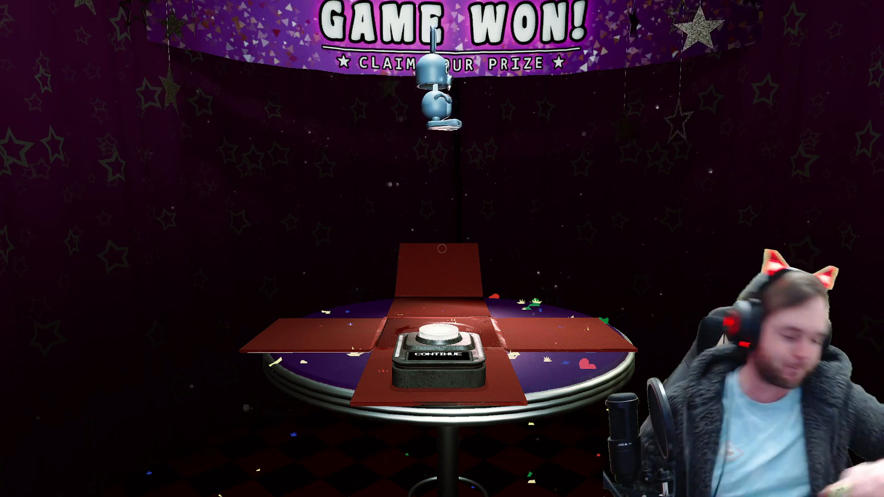
left_click(443, 355)
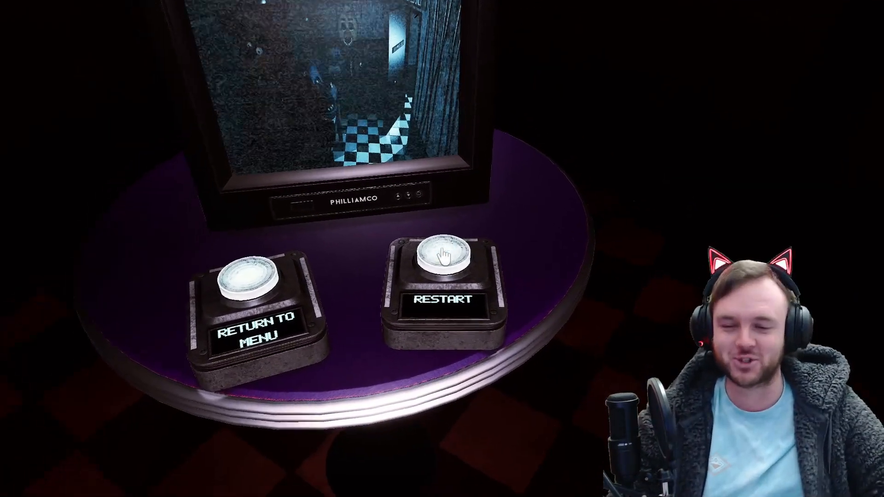
left_click(445, 262)
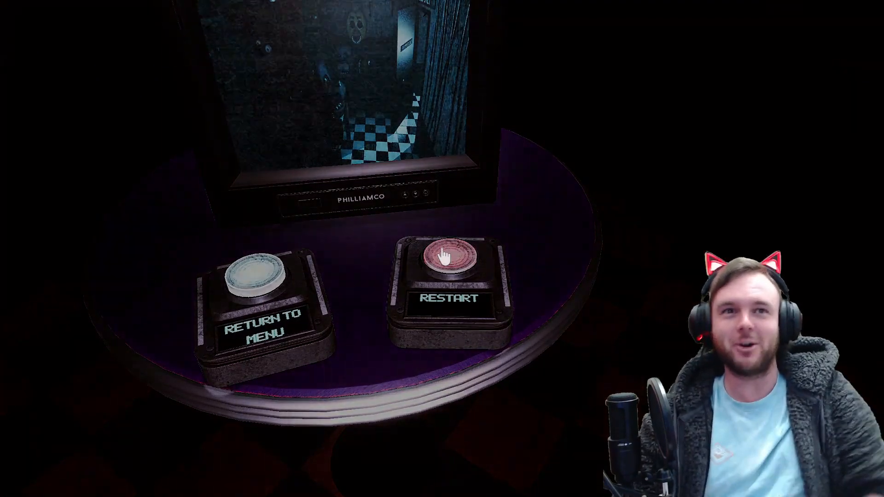
left_click(445, 263)
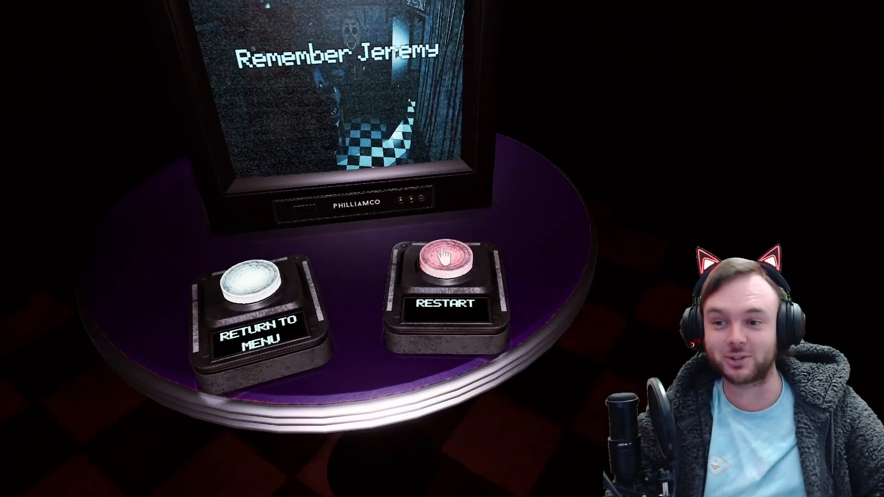
left_click(446, 263)
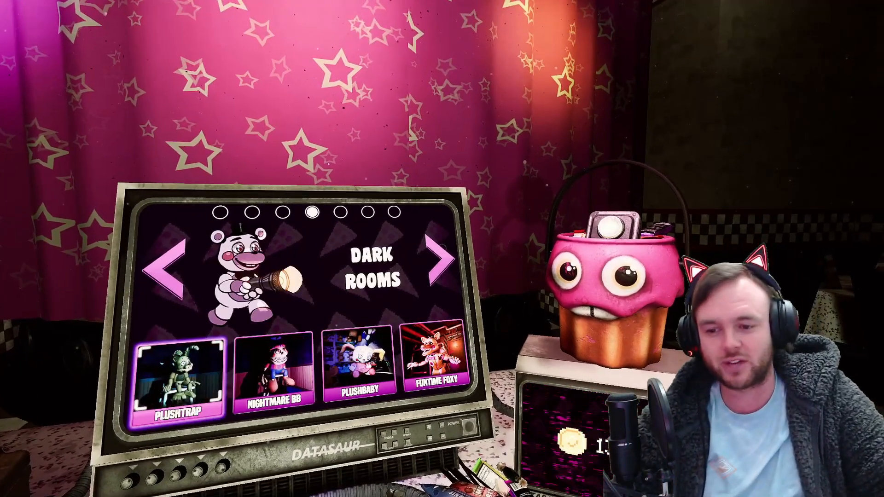
left_click(440, 257)
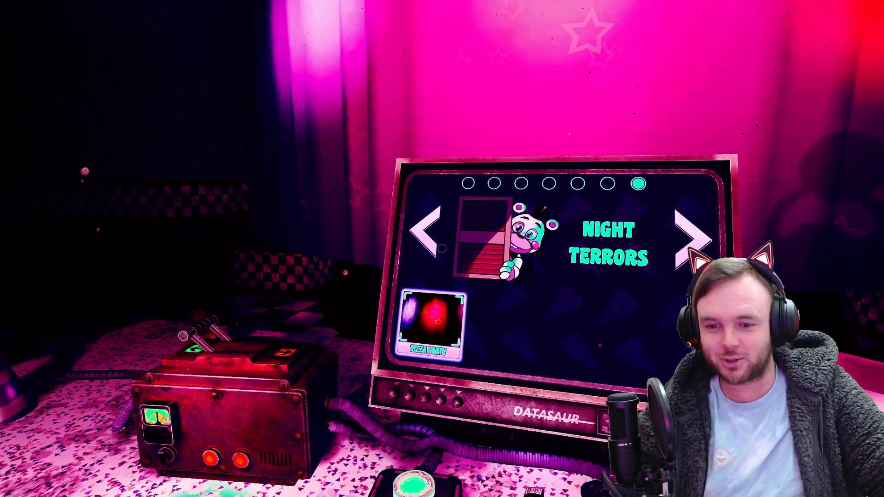
left_click(428, 231)
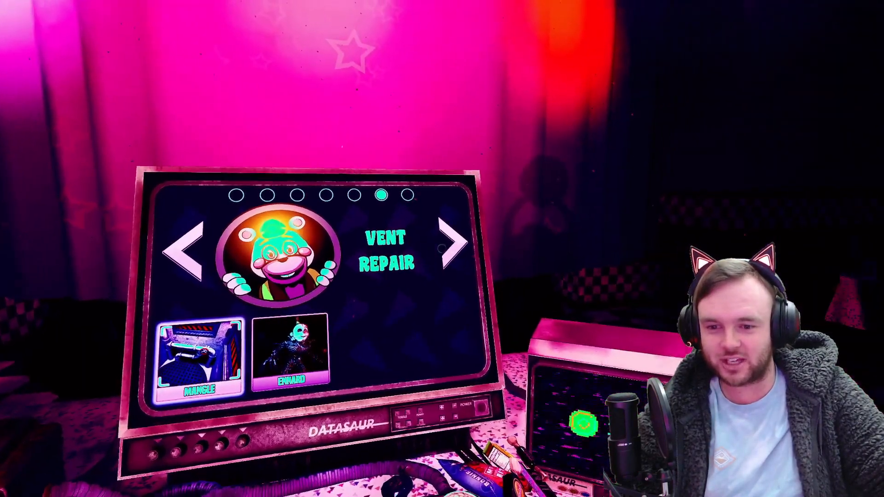